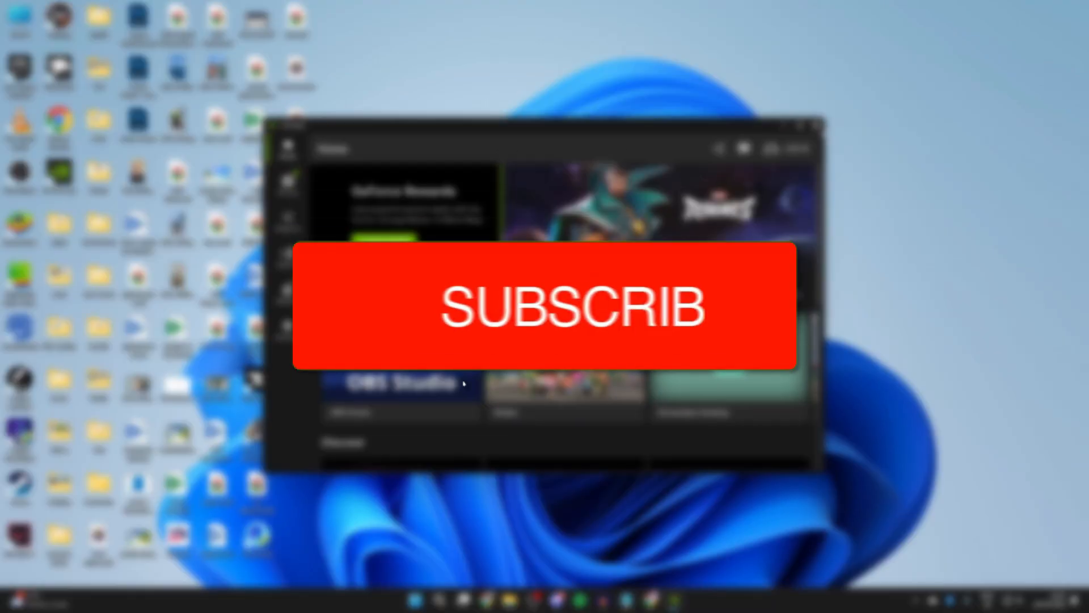
Step: Close the NVIDIA App window so only the desktop remains
{"action": "left_click", "coordinate": [549, 305]}
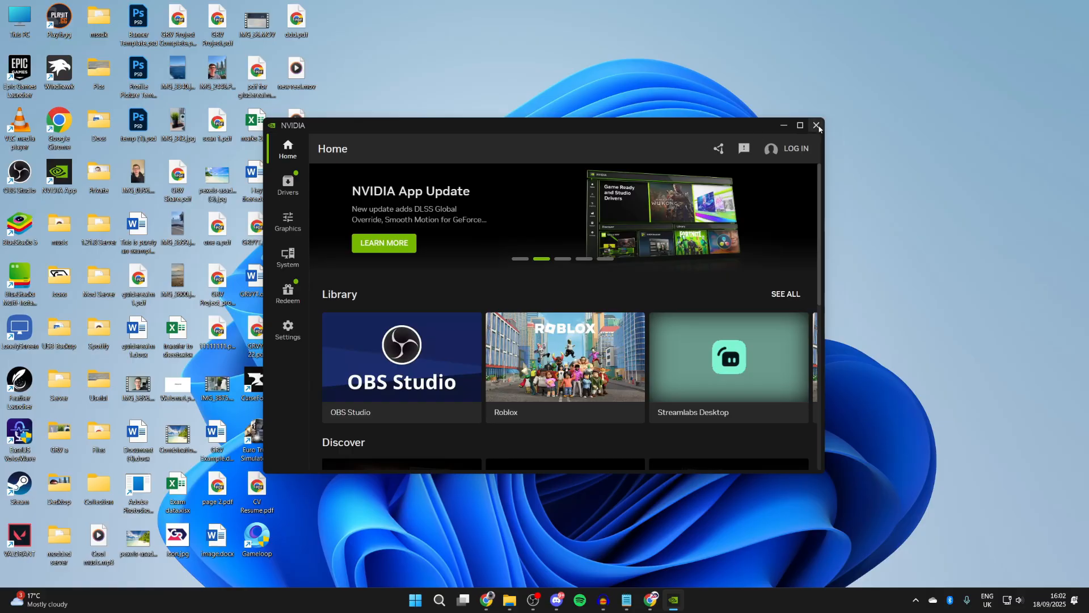
{"action": "left_click", "coordinate": [818, 126]}
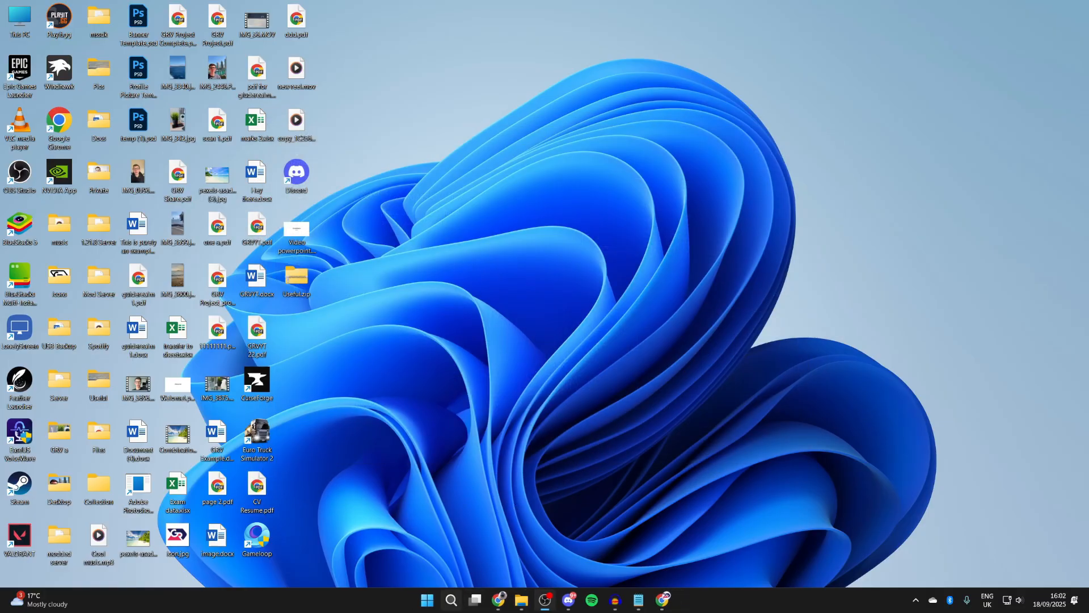
Step: Launch Registry Editor via search and navigate to HKEY_CURRENT_USER's PushNotifications key
{"action": "type", "text": "rege"}
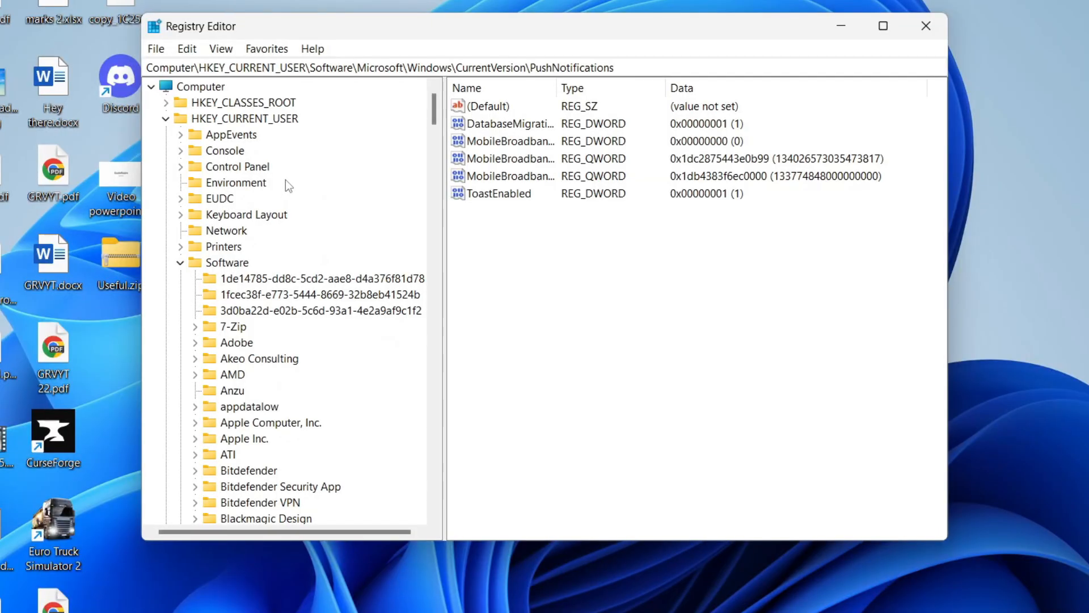
{"action": "mouse_move", "coordinate": [223, 132]}
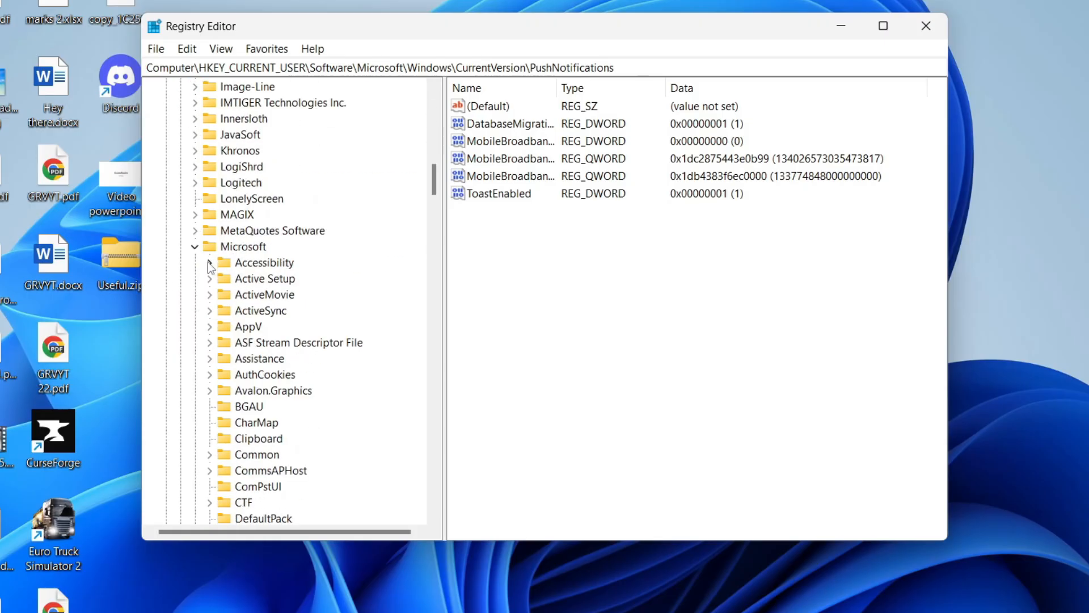
{"action": "scroll", "scroll_direction": "down", "scroll_amount": 3}
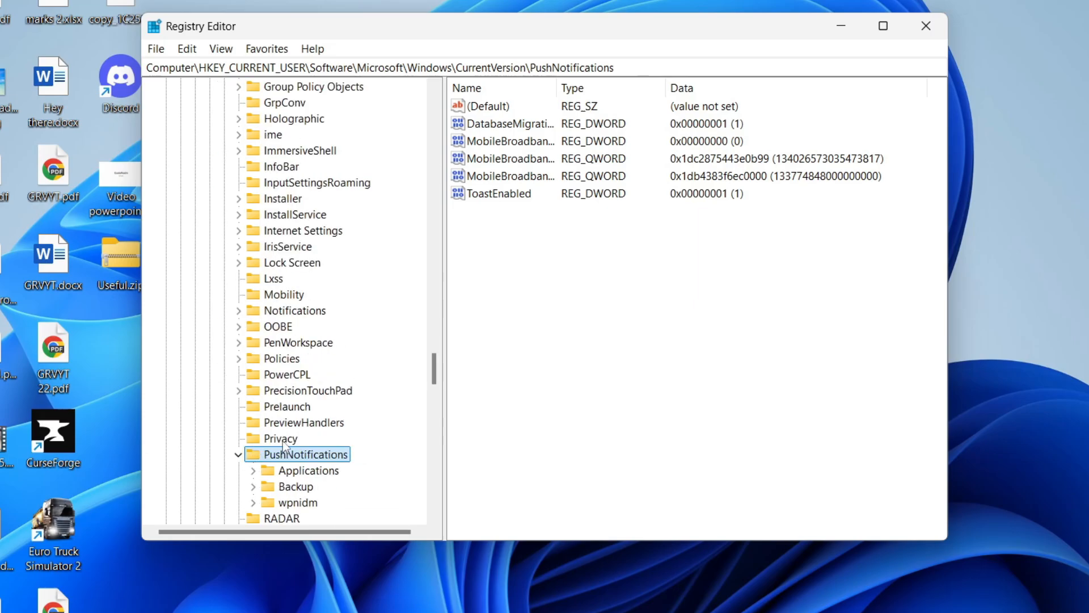
{"action": "mouse_move", "coordinate": [513, 202]}
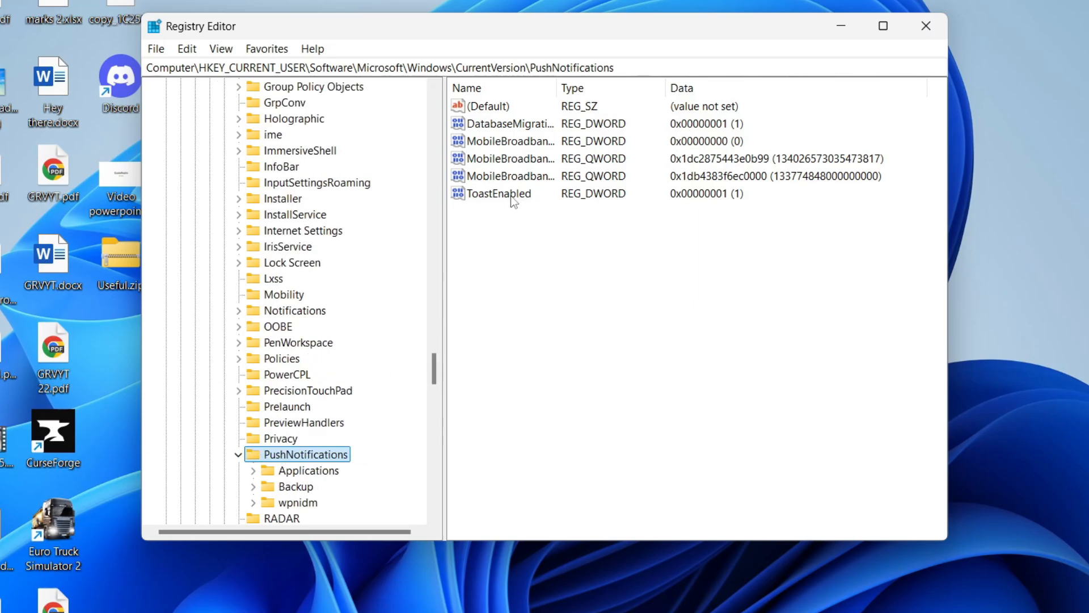
Step: Verify ToastEnabled's value data is 1, leave it unchanged, and close Registry Editor
{"action": "left_click", "coordinate": [499, 193]}
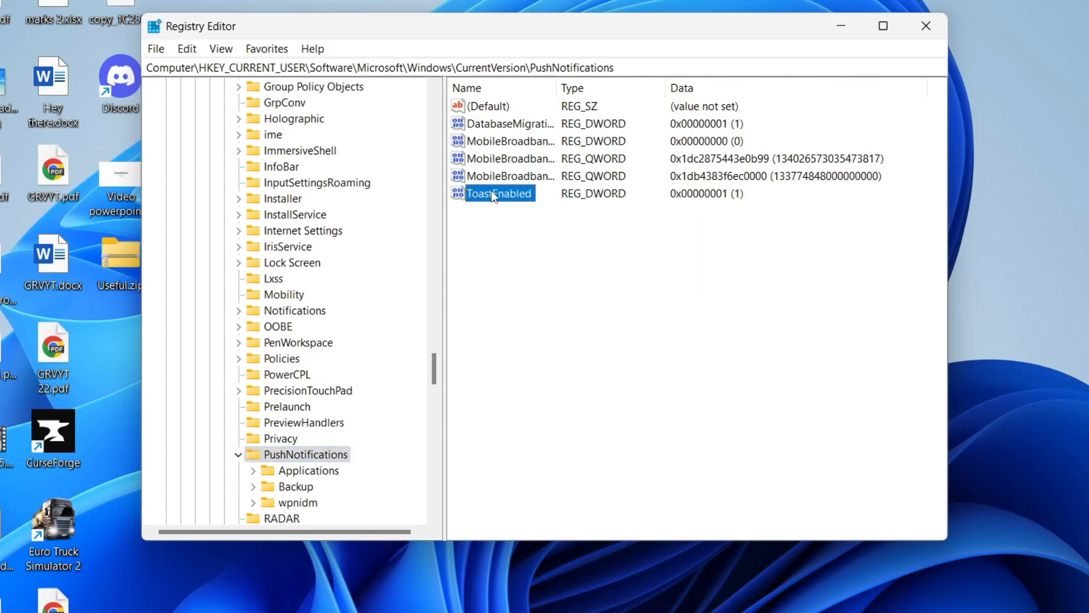
{"action": "double_click", "coordinate": [499, 193]}
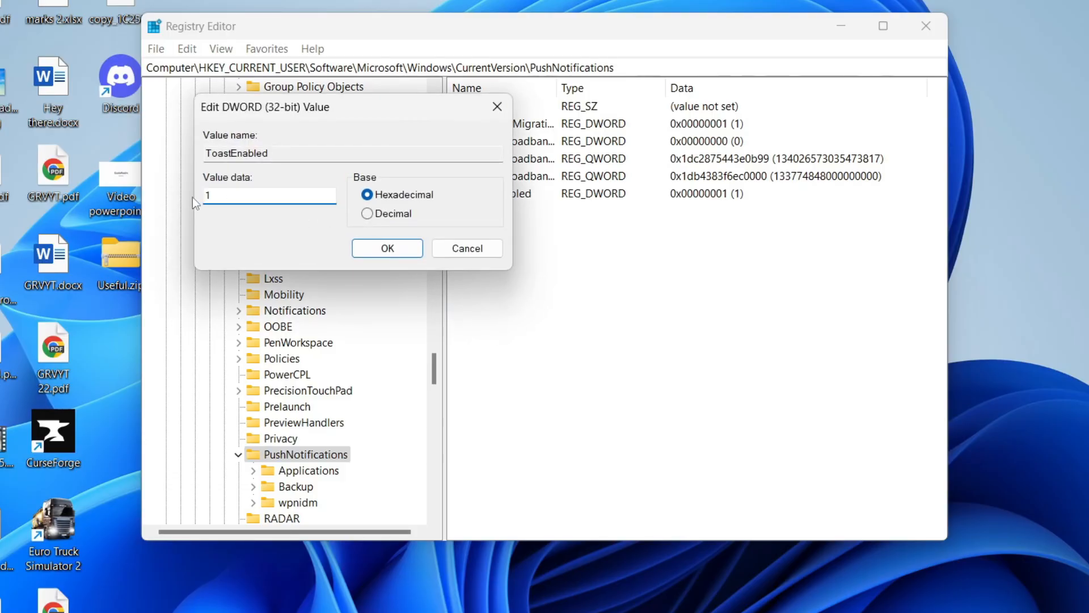
{"action": "left_click", "coordinate": [386, 249]}
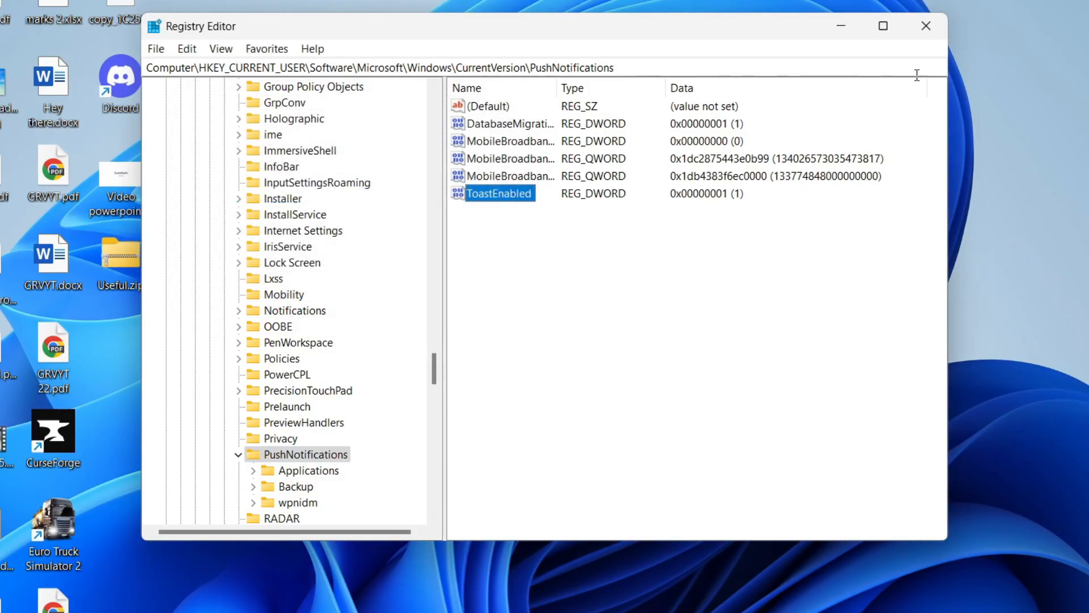
{"action": "left_click", "coordinate": [427, 599]}
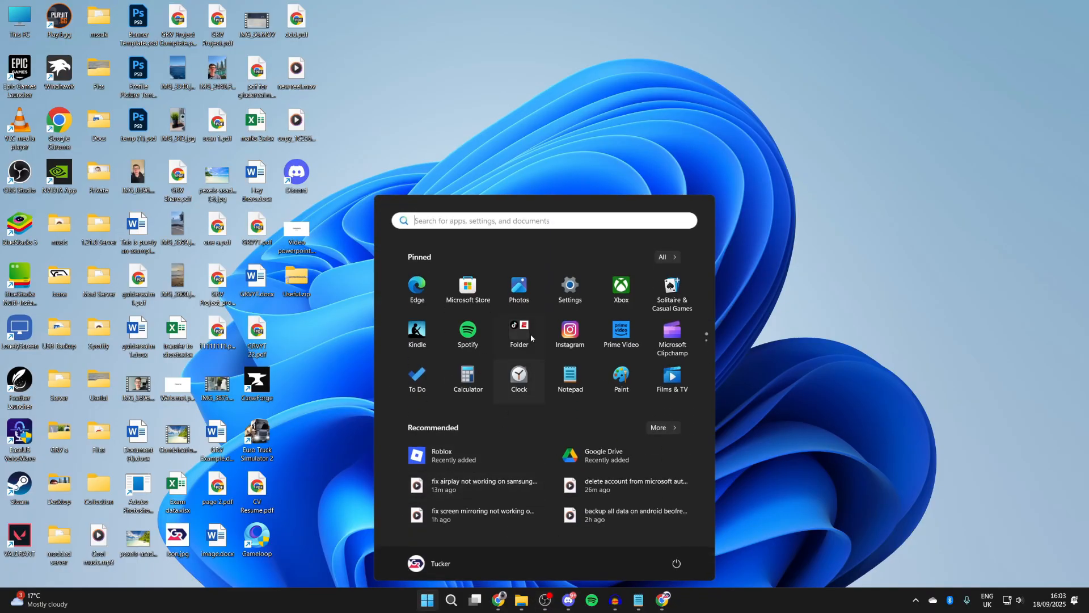
Step: In Settings' Installed apps, search 'nvidia' and uninstall NVIDIA App
{"action": "left_click", "coordinate": [568, 286]}
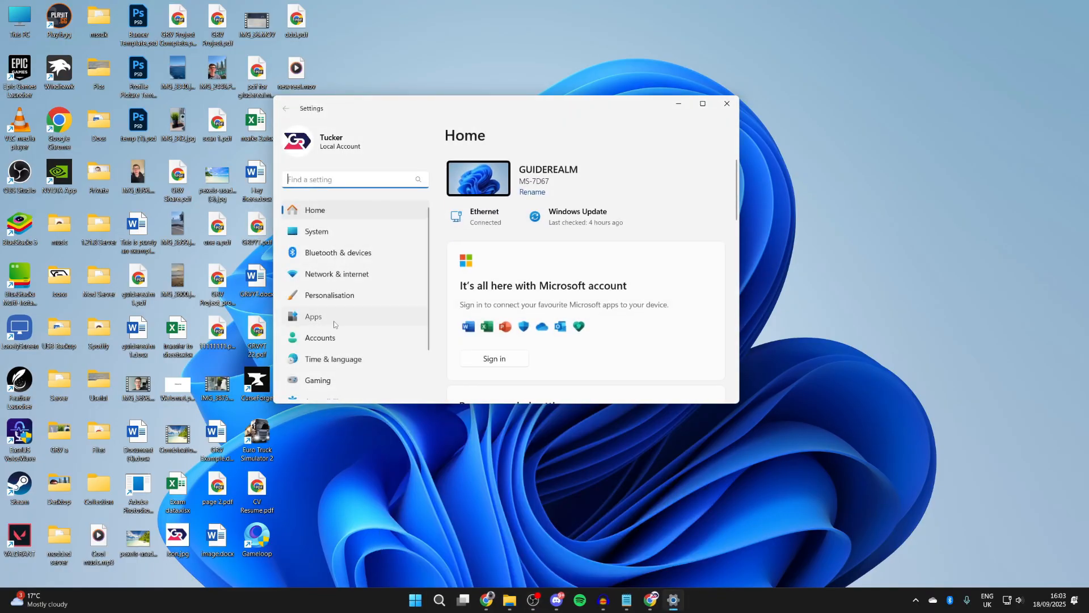
{"action": "left_click", "coordinate": [314, 317]}
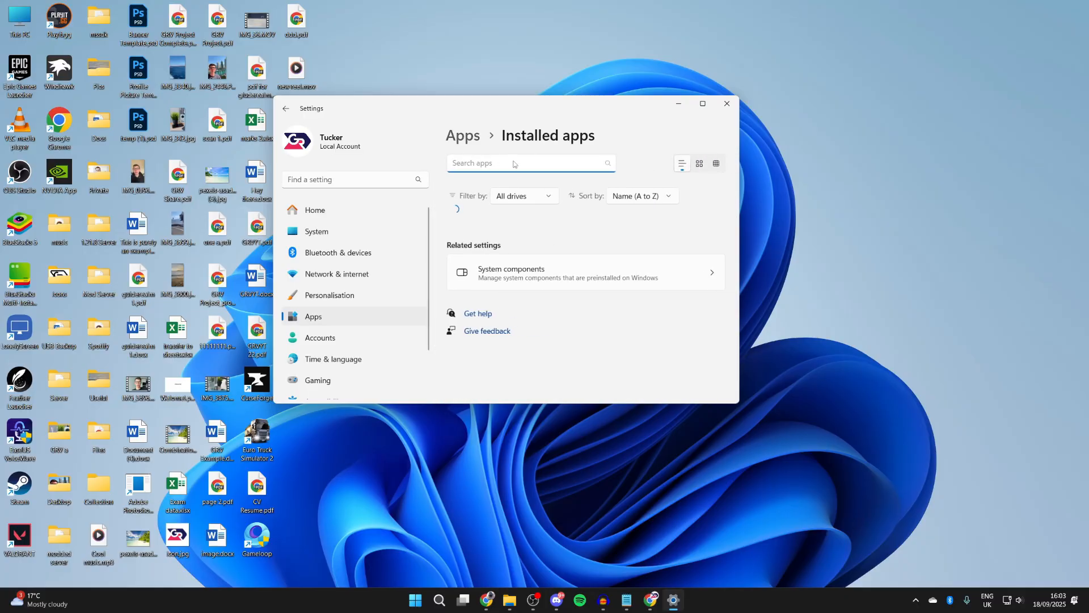
{"action": "type", "text": "nv"}
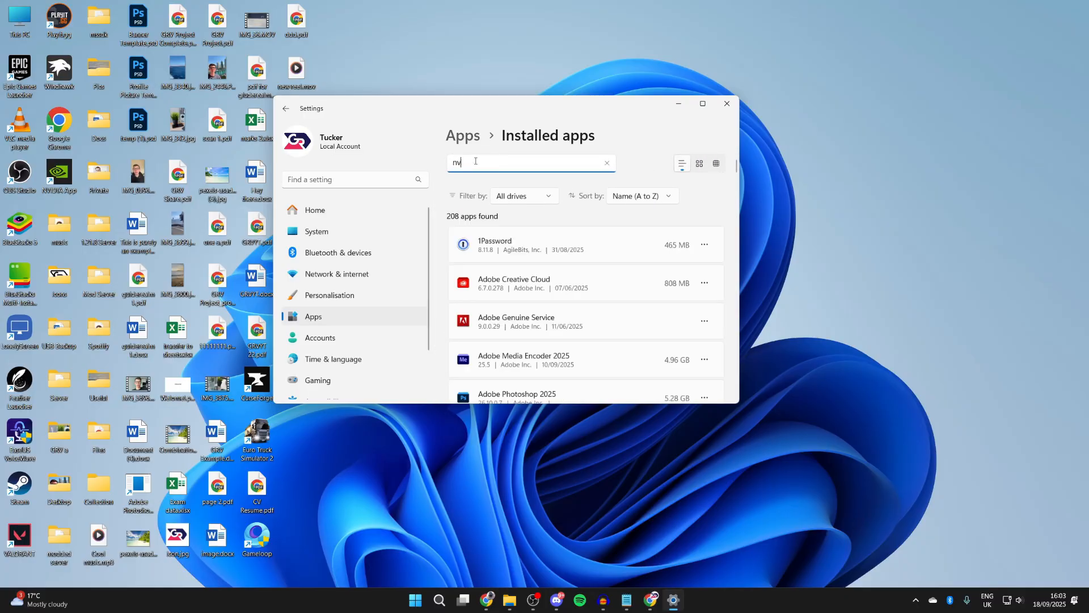
{"action": "type", "text": "idia"}
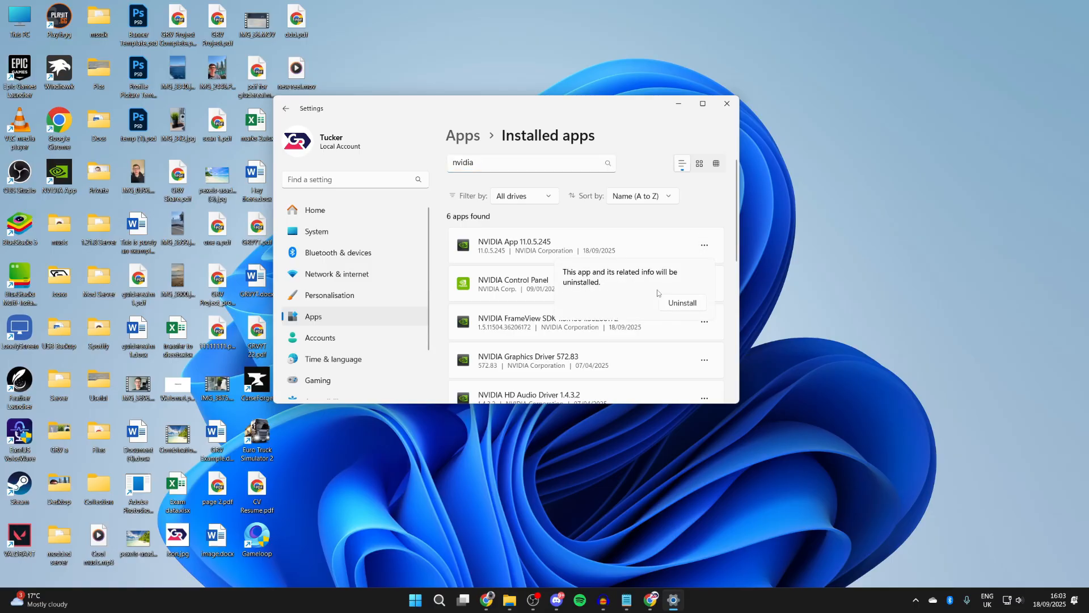
{"action": "left_click", "coordinate": [682, 302]}
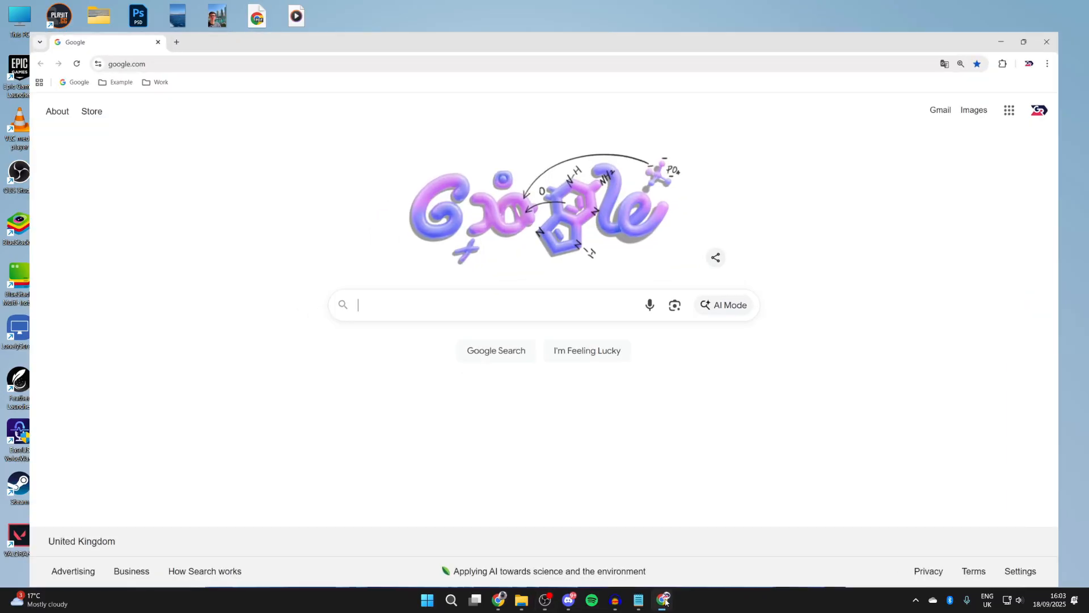
Step: Google 'nvidia app' and reach the NVIDIA App download page on nvidia.com
{"action": "type", "text": "nvid"}
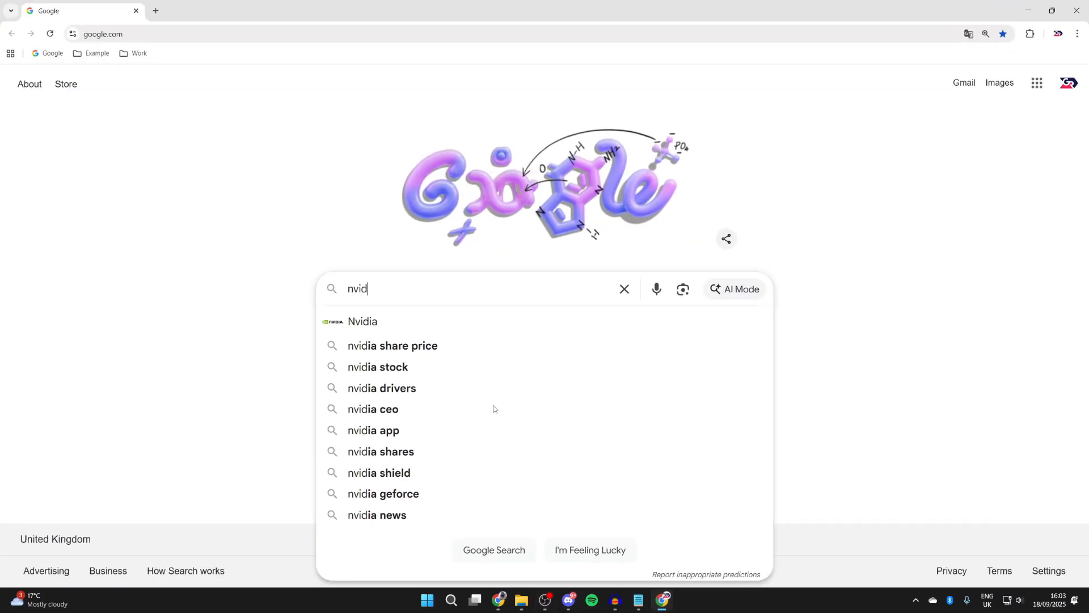
{"action": "left_click", "coordinate": [373, 430]}
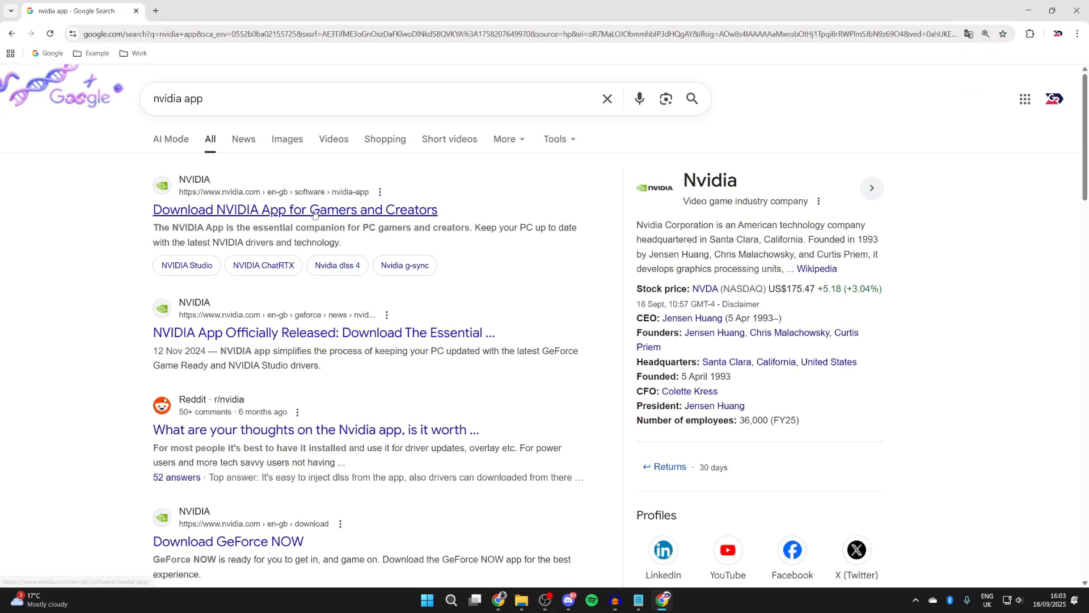
{"action": "left_click", "coordinate": [295, 209]}
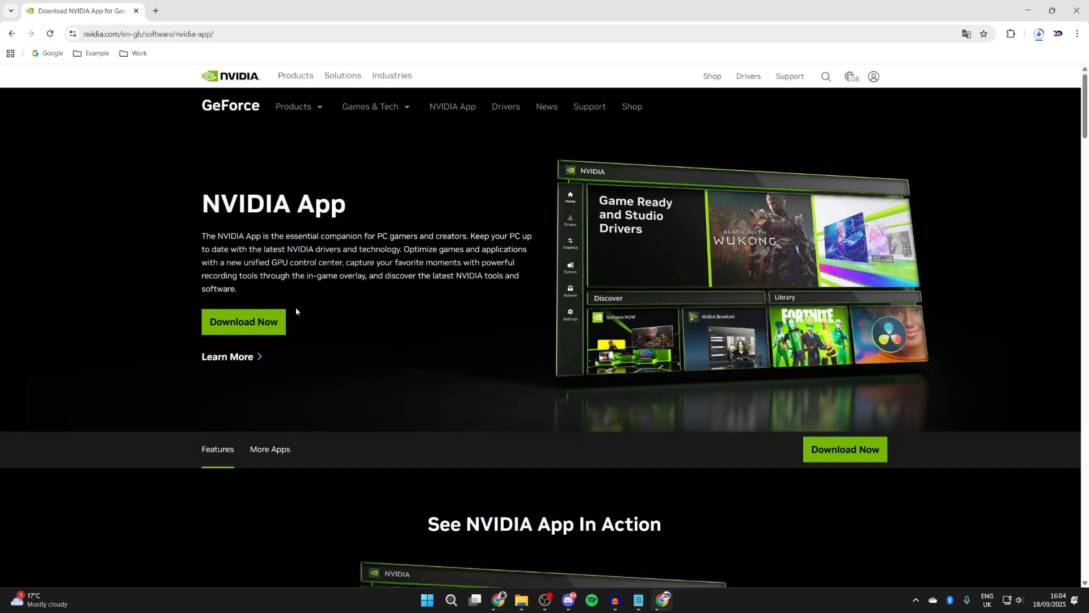
Step: Download NVIDIA_app_v11.0.5.245.exe and run it from the Downloads folder
{"action": "left_click", "coordinate": [522, 599]}
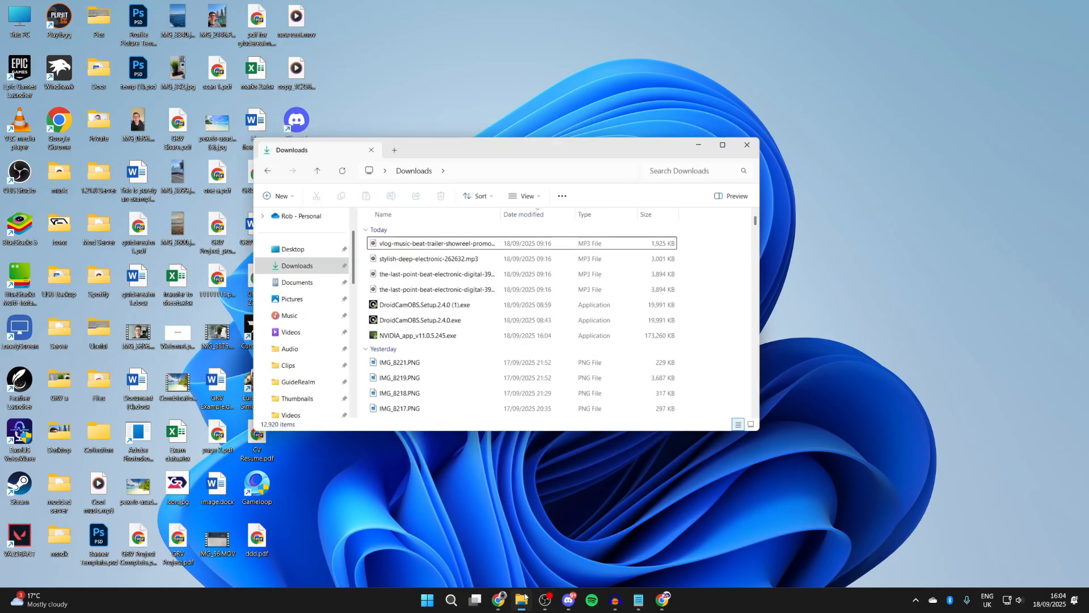
{"action": "left_click", "coordinate": [431, 335]}
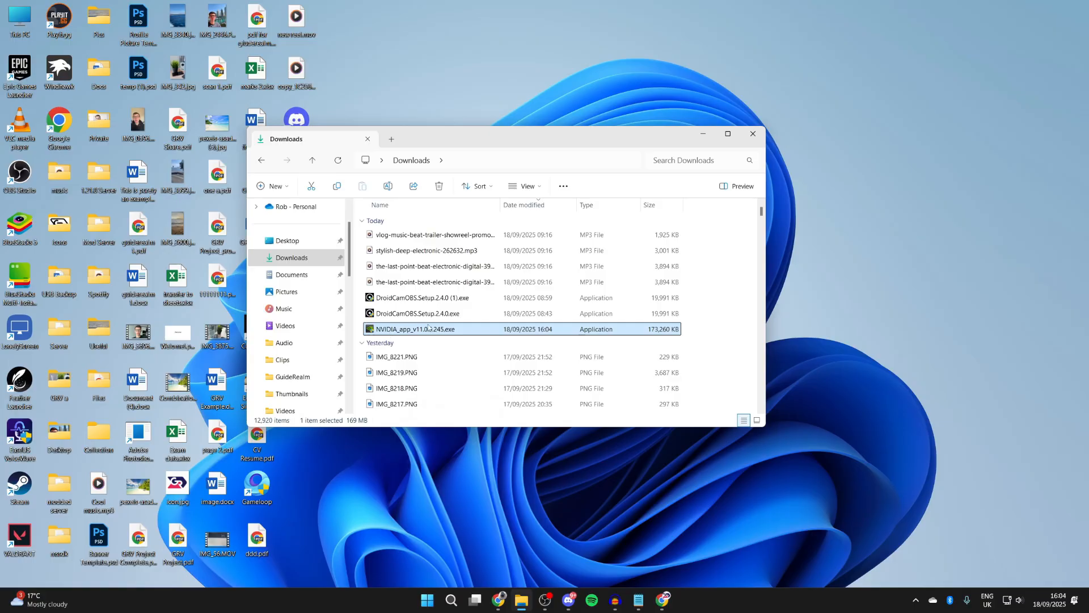
{"action": "mouse_move", "coordinate": [422, 333]}
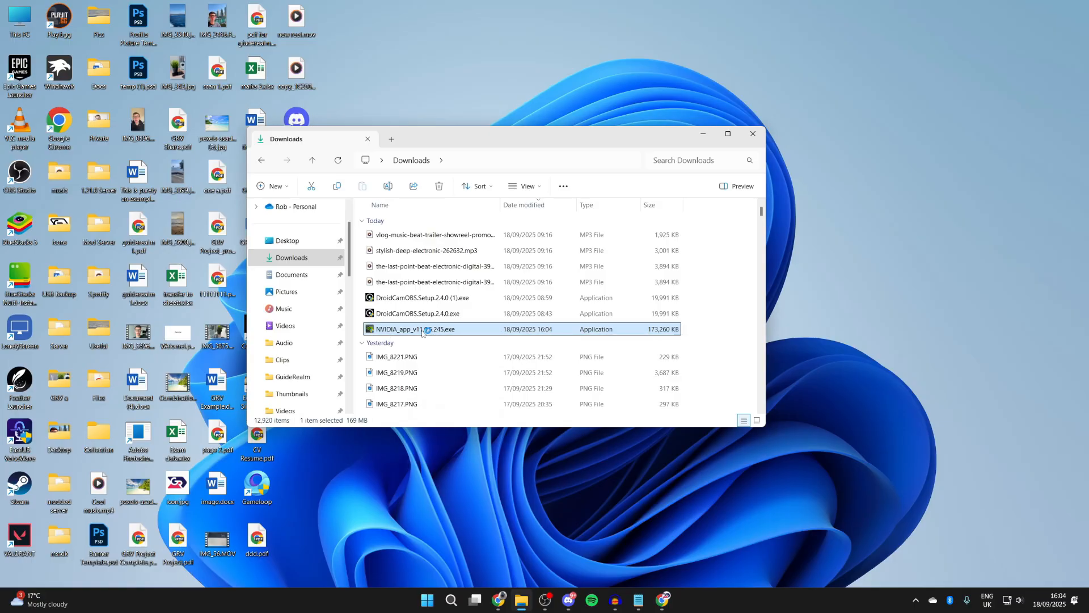
{"action": "double_click", "coordinate": [415, 329]}
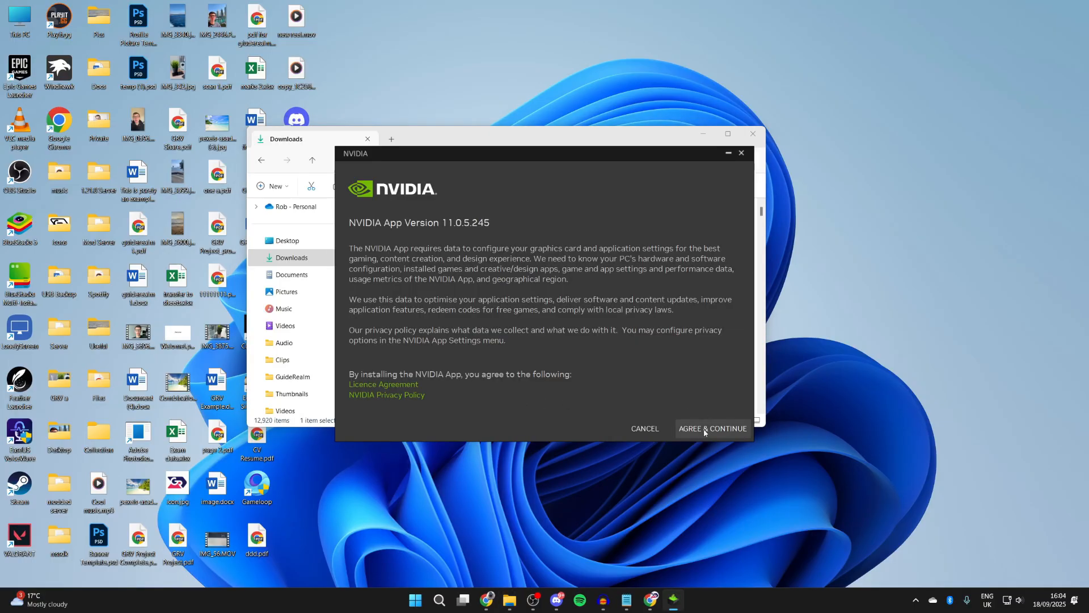
Step: Agree to the licence, keep Game Ready Driver selected, and finish to the Home screen
{"action": "left_click", "coordinate": [712, 427]}
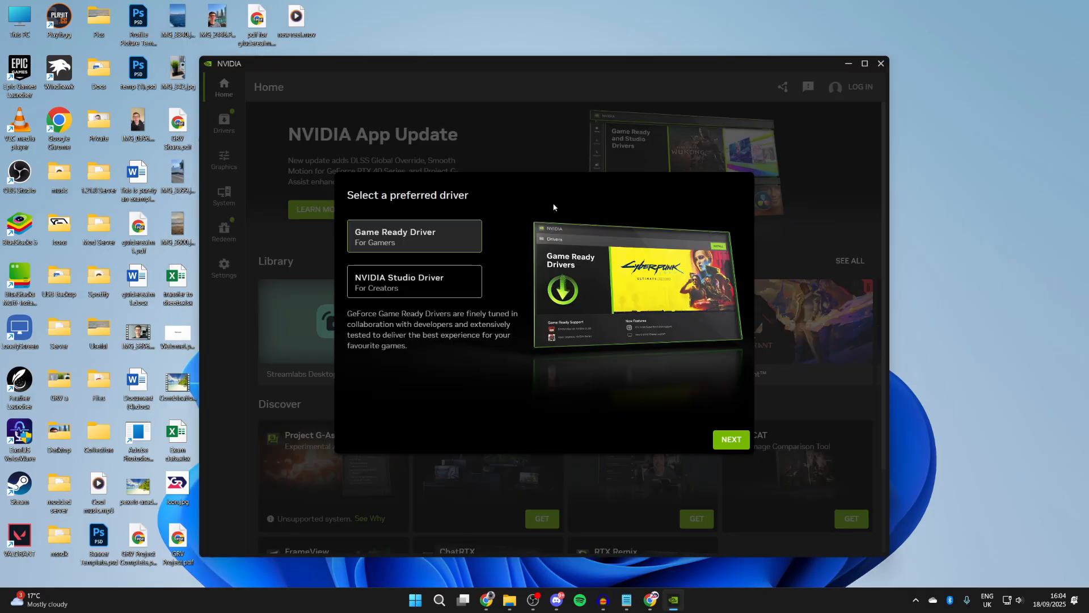
{"action": "mouse_move", "coordinate": [708, 458]}
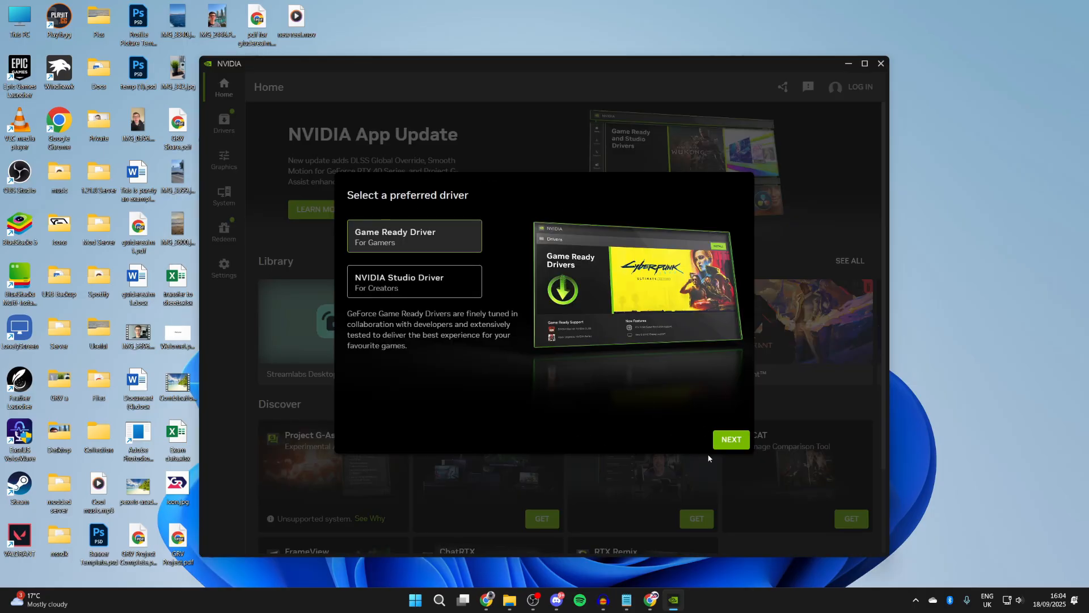
{"action": "left_click", "coordinate": [730, 439]}
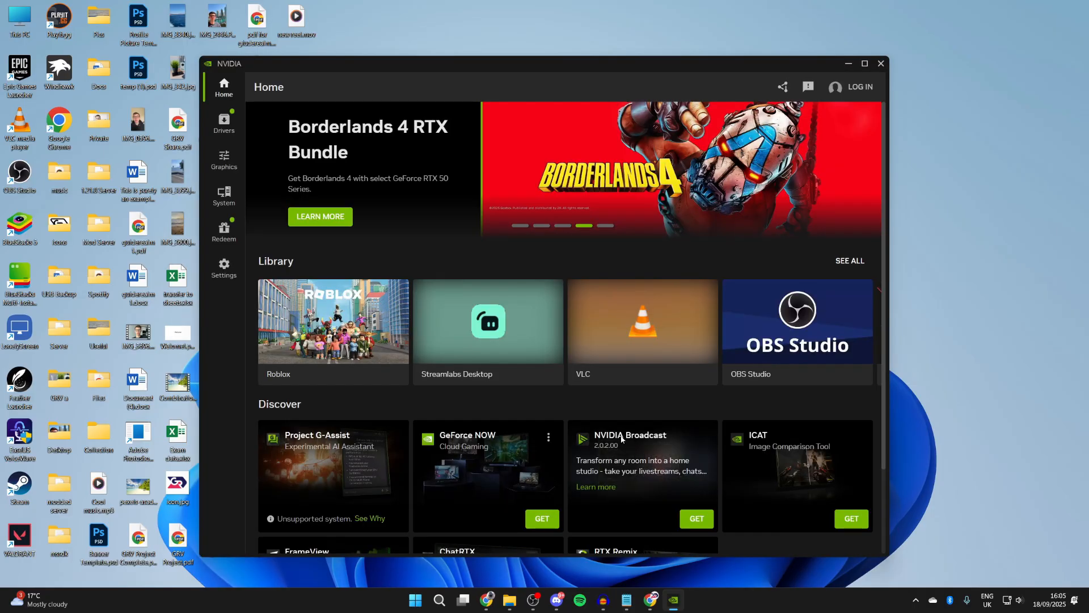